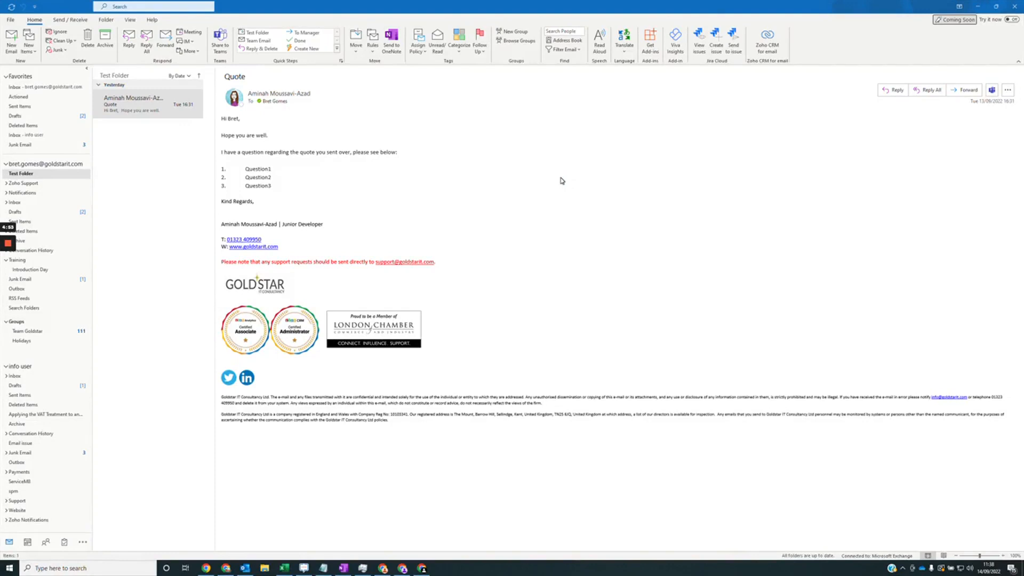
mouse_move(565, 183)
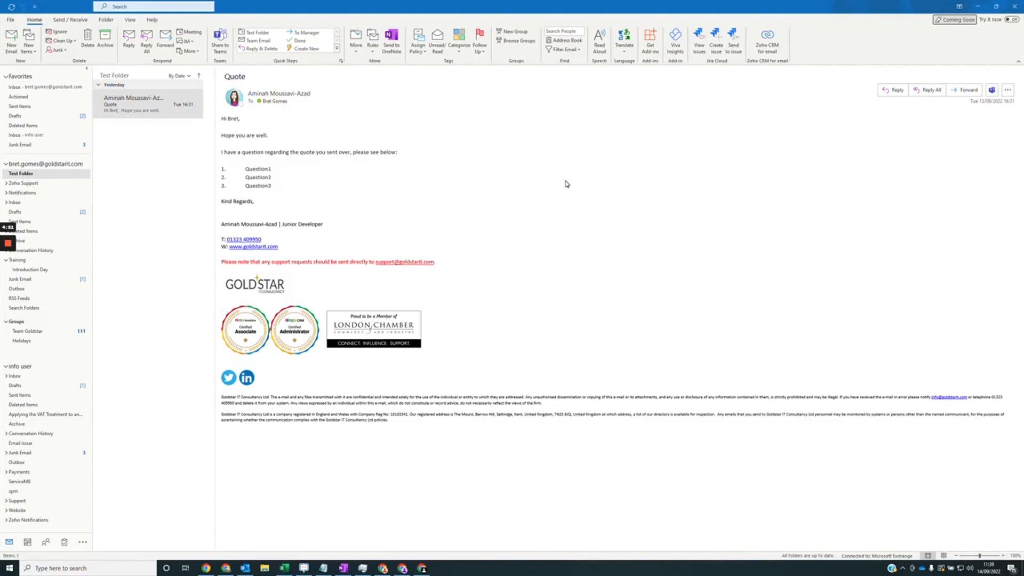
mouse_move(556, 164)
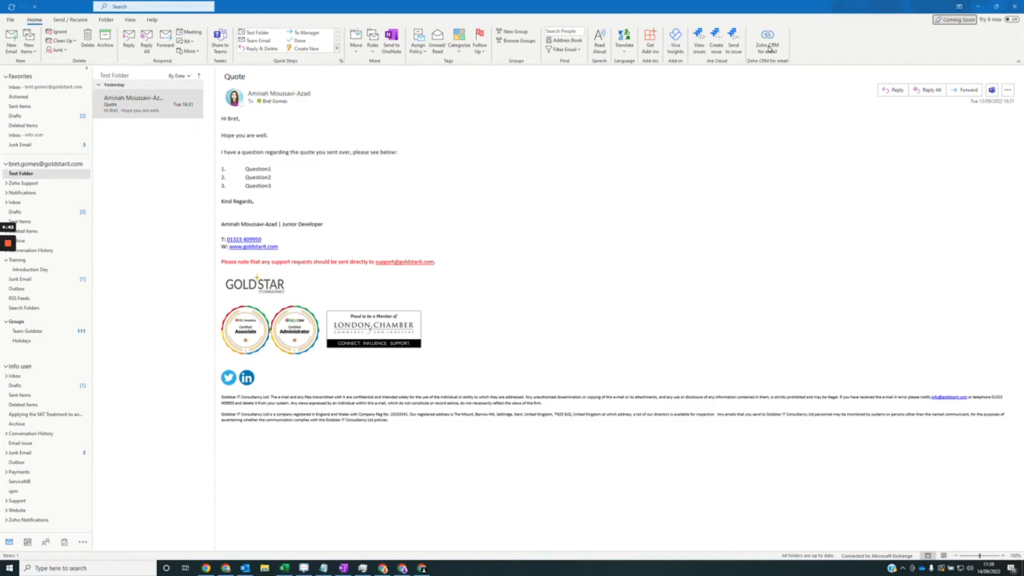
mouse_move(782, 68)
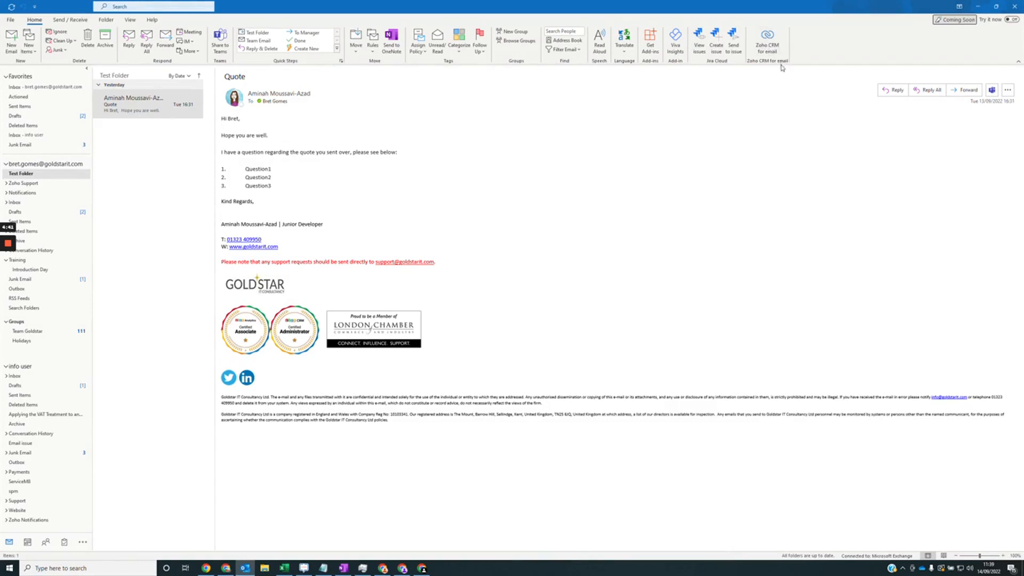
Open the Zoho CRM for email add-in beside the Quote email and start logging in.
click(767, 40)
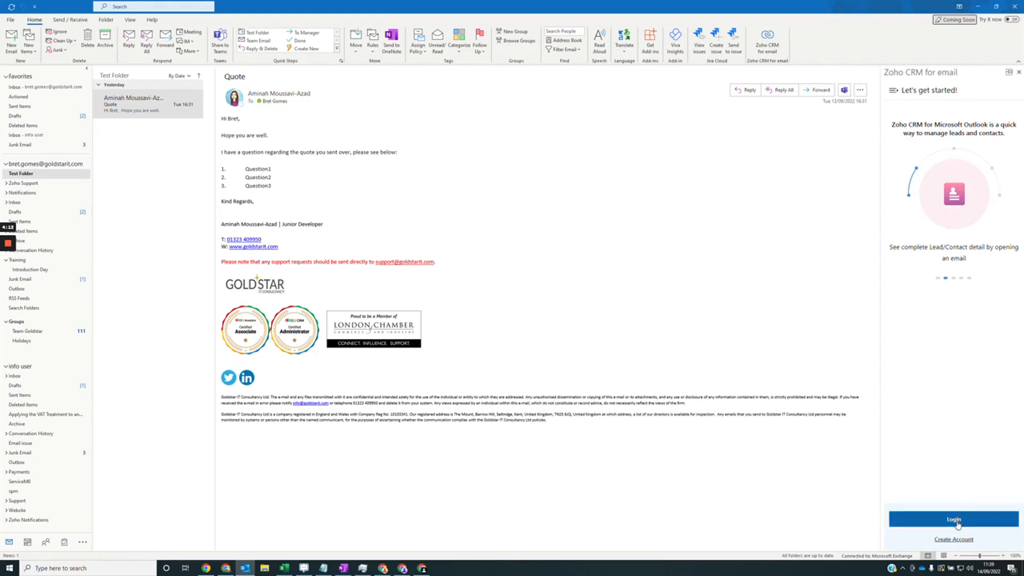
click(953, 519)
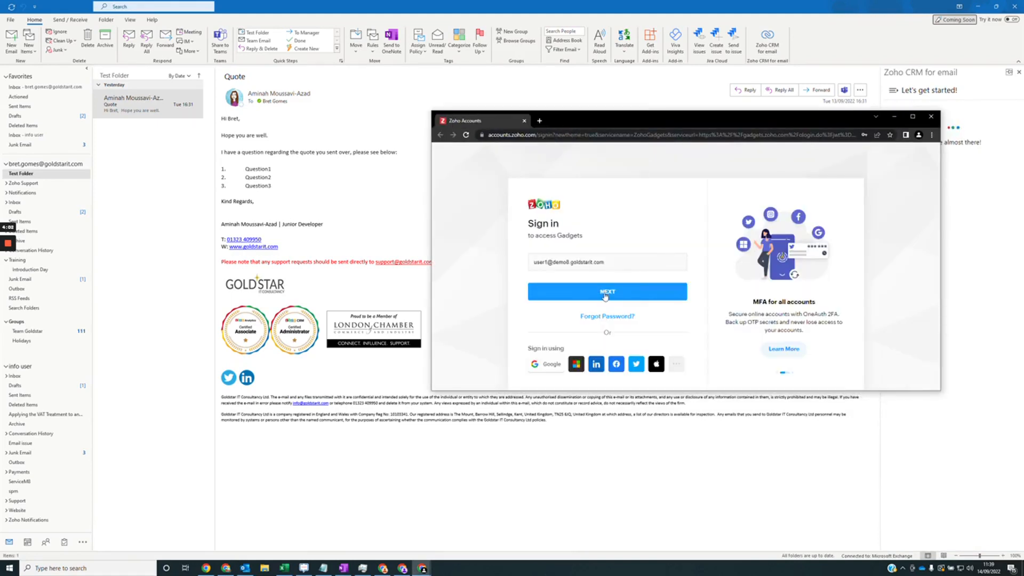
Submit the work account email, then the password, to sign in to Zoho Accounts.
click(606, 291)
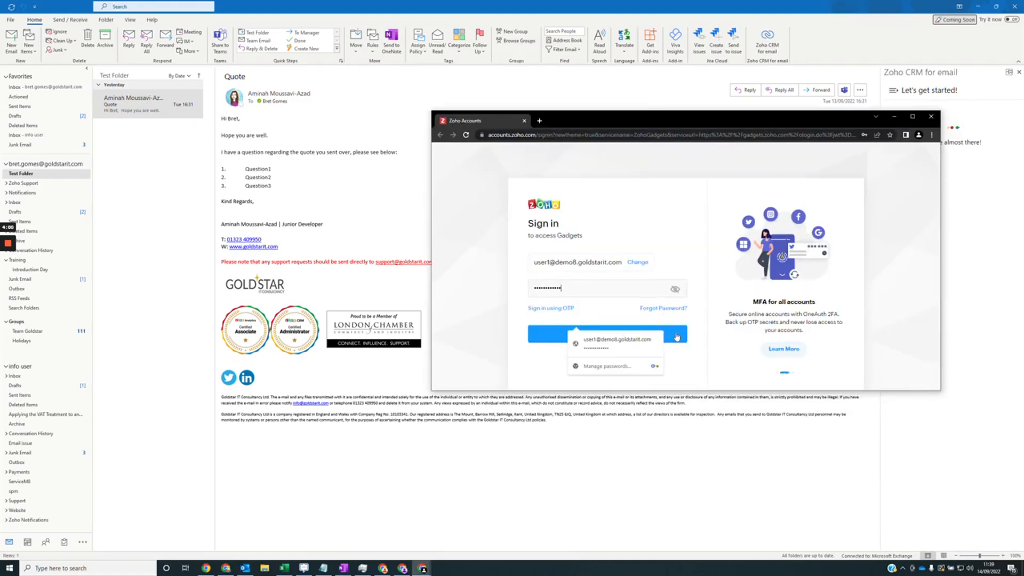
click(602, 334)
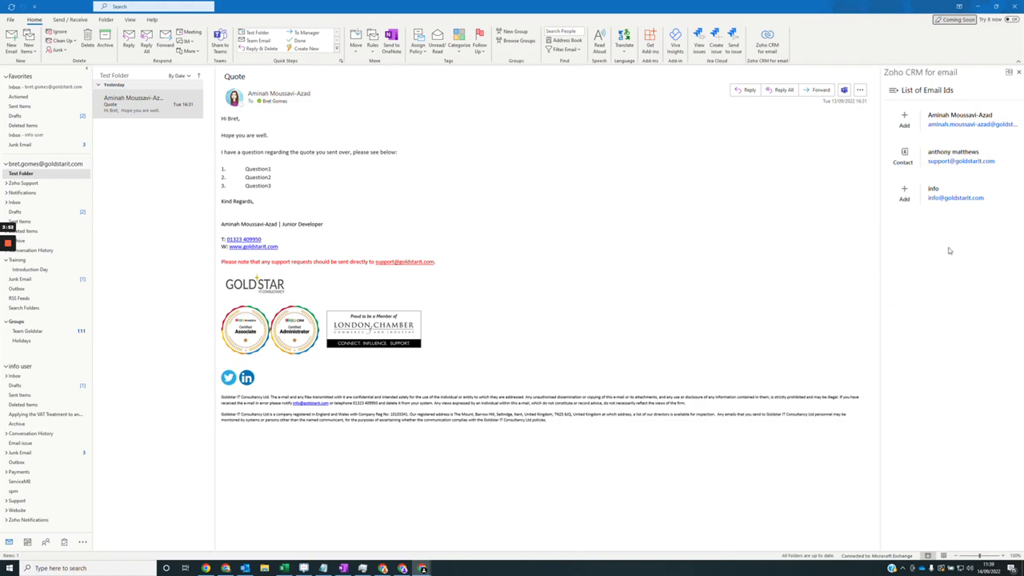
mouse_move(920, 259)
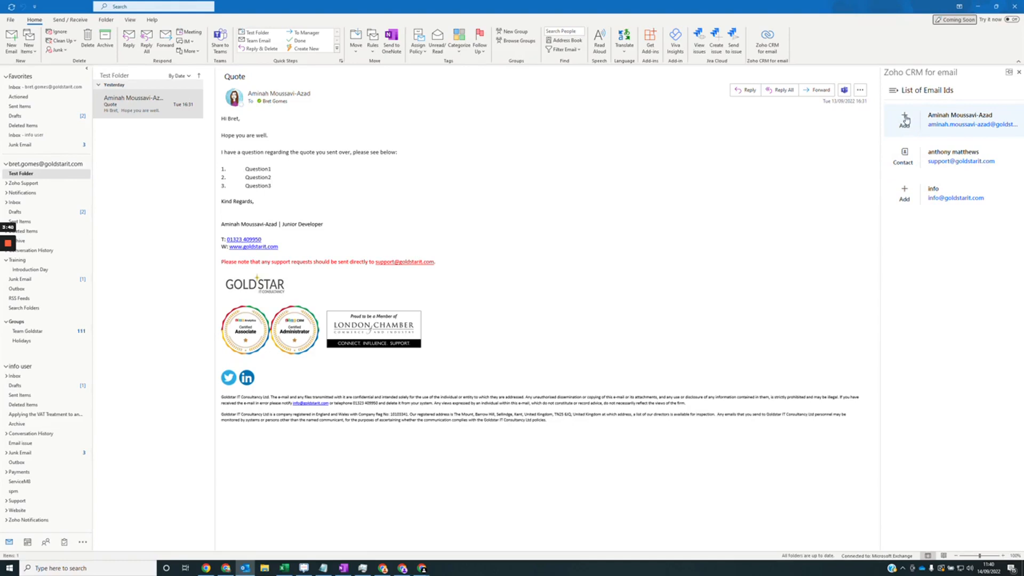
click(904, 118)
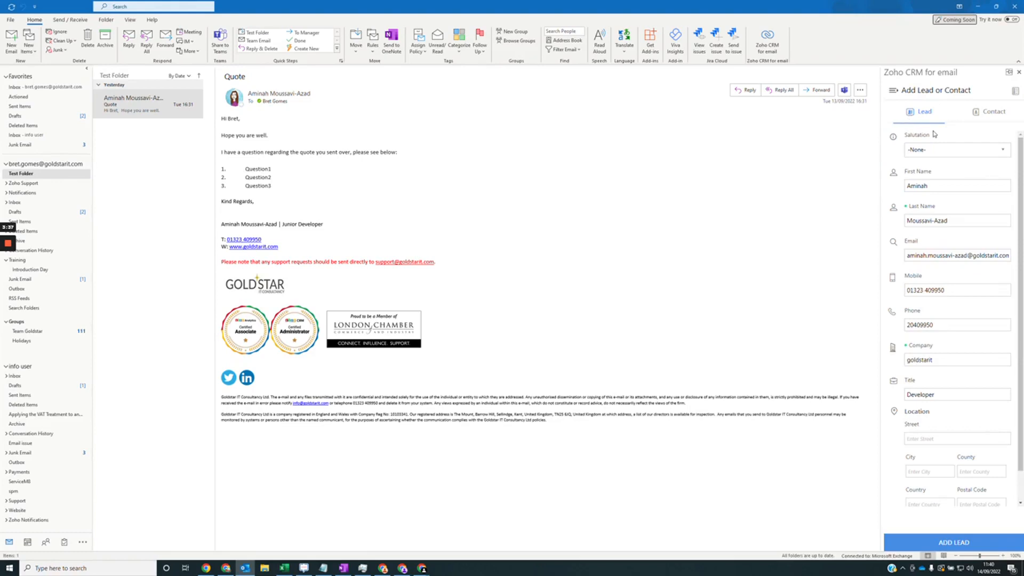
mouse_move(934, 134)
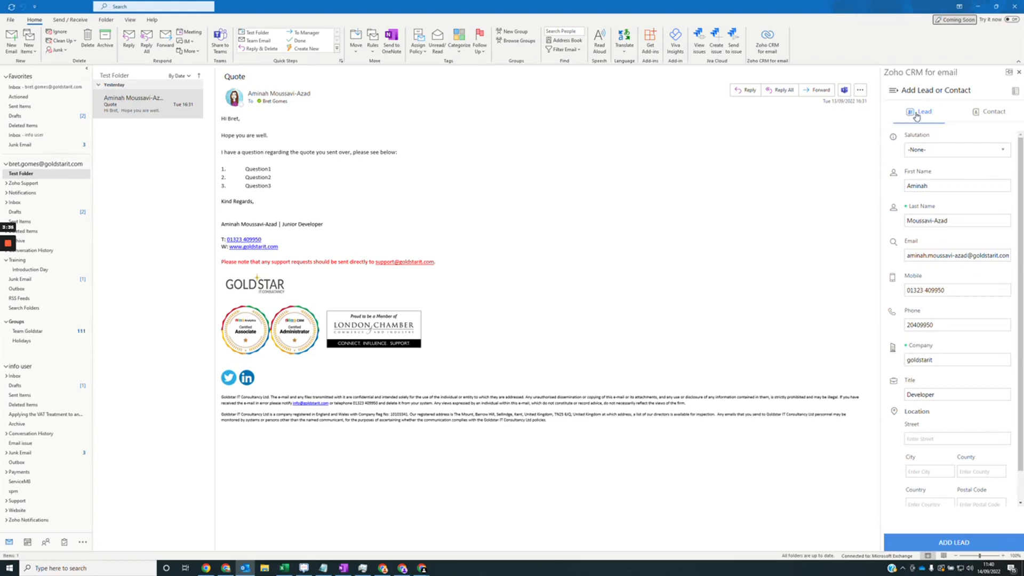
Preview the Contact version of Aminah's form, then return to the Lead version.
click(992, 111)
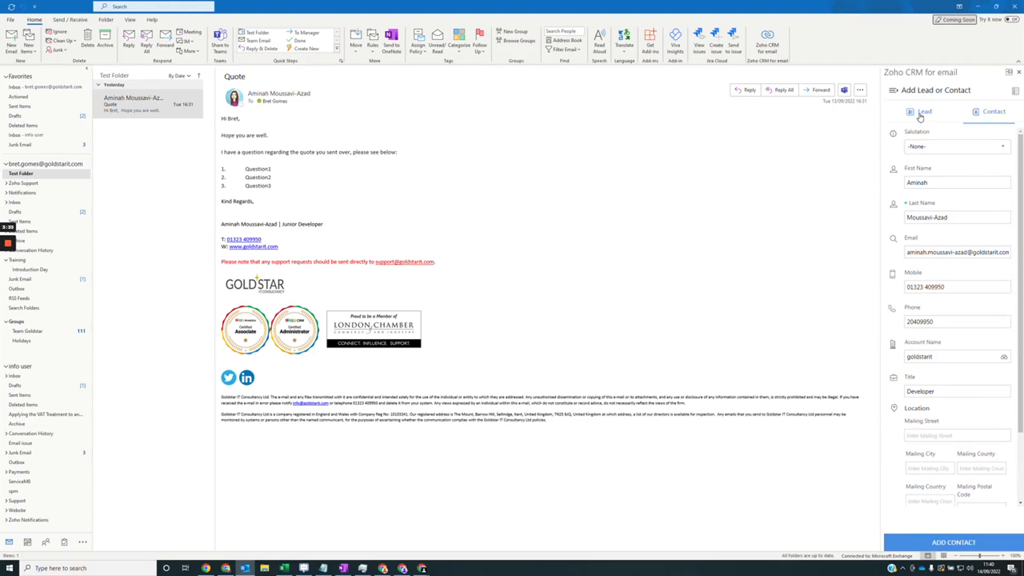
click(922, 111)
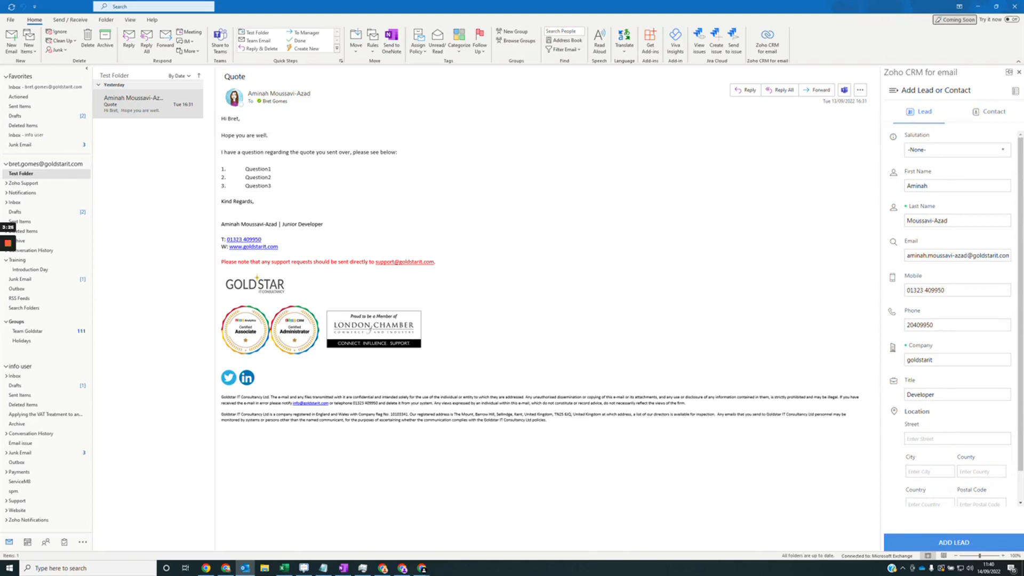
mouse_move(925, 215)
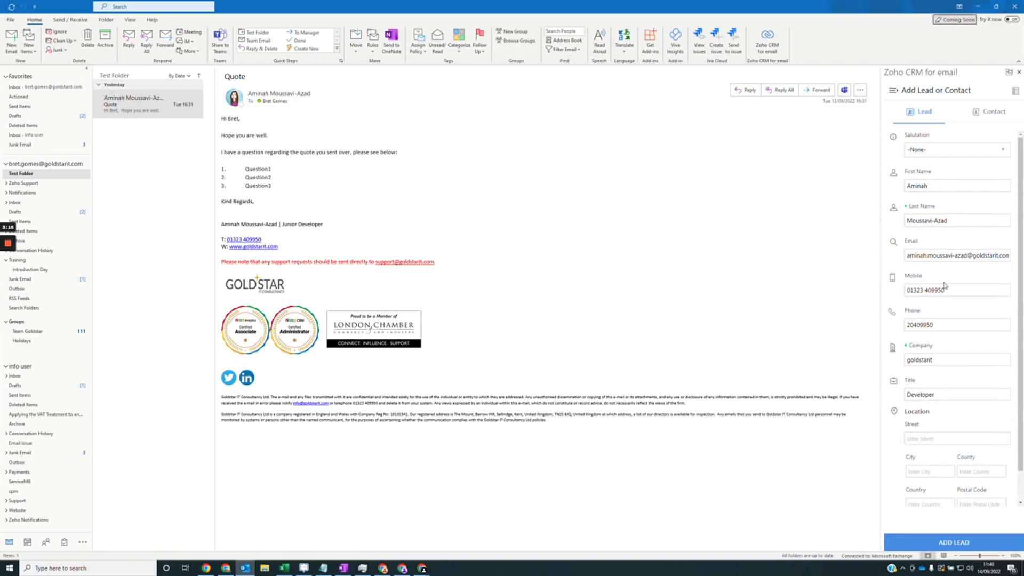
click(953, 542)
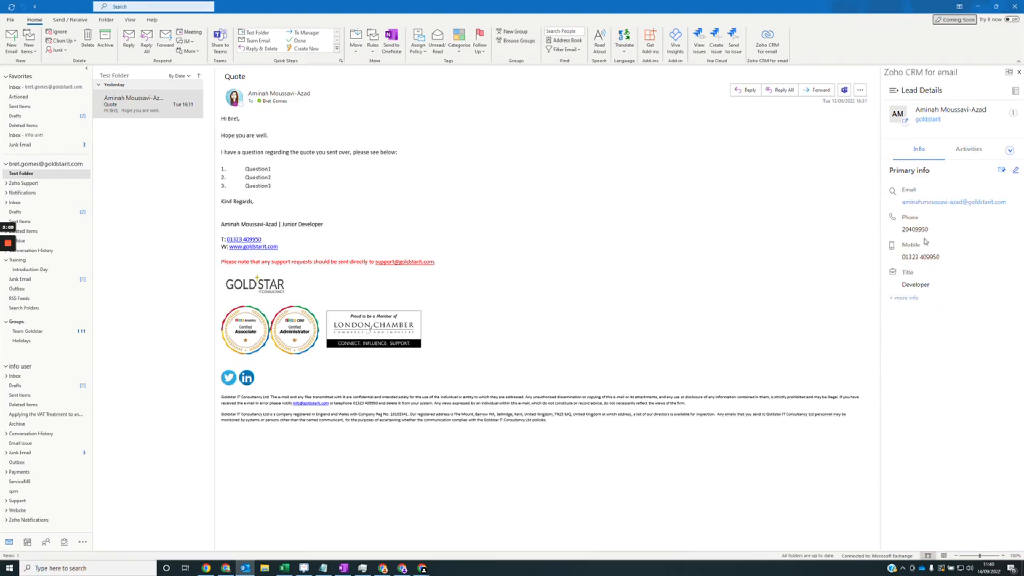
mouse_move(925, 217)
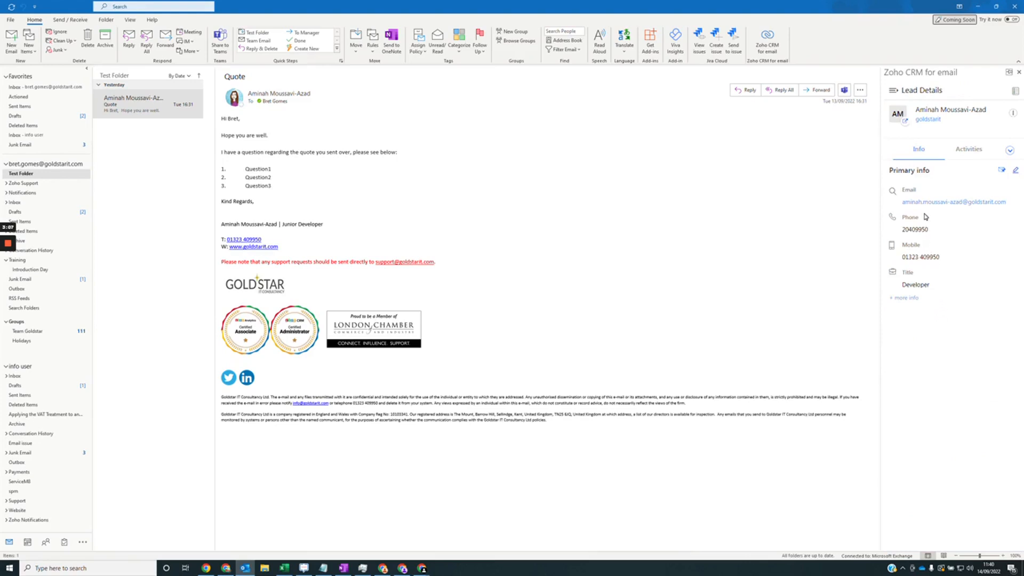